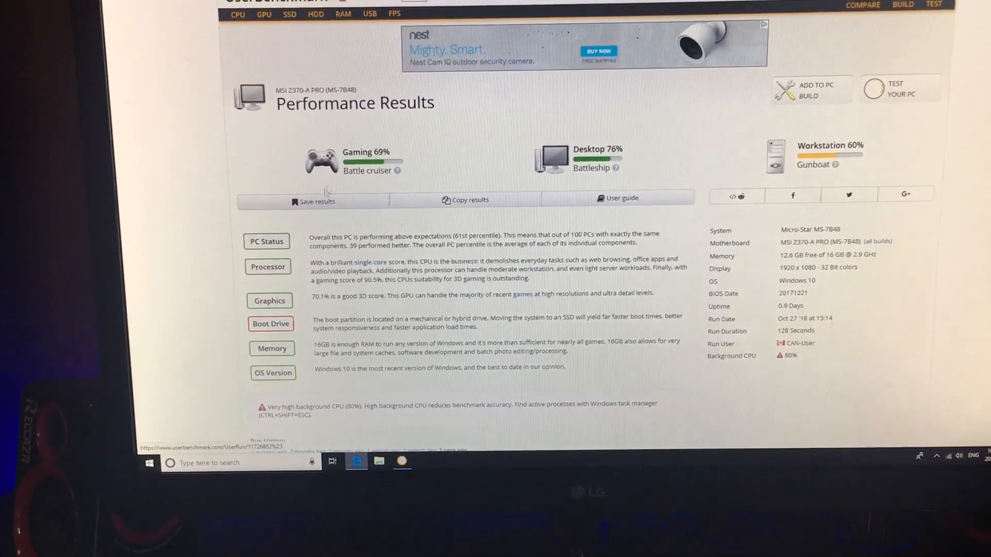
scroll(up, 3)
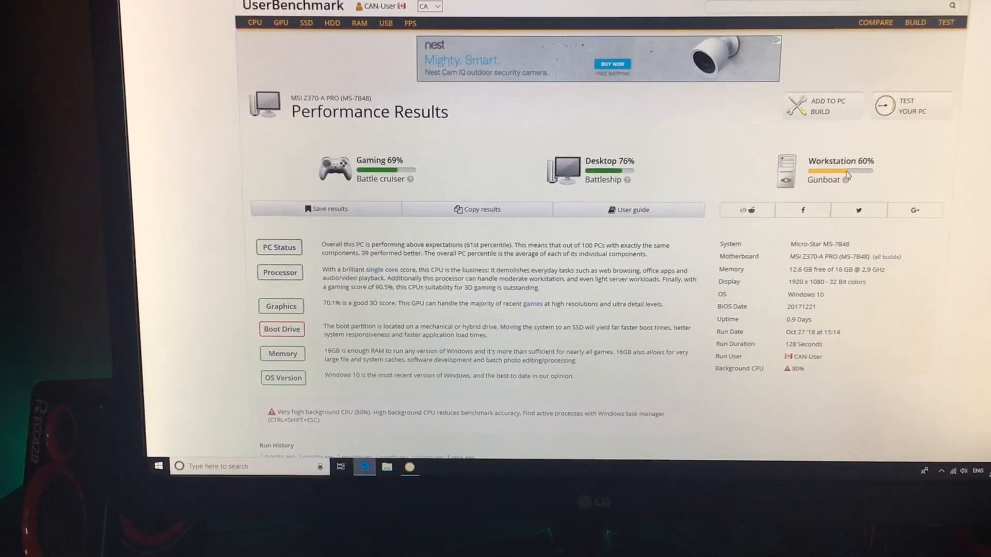
scroll(down, 3)
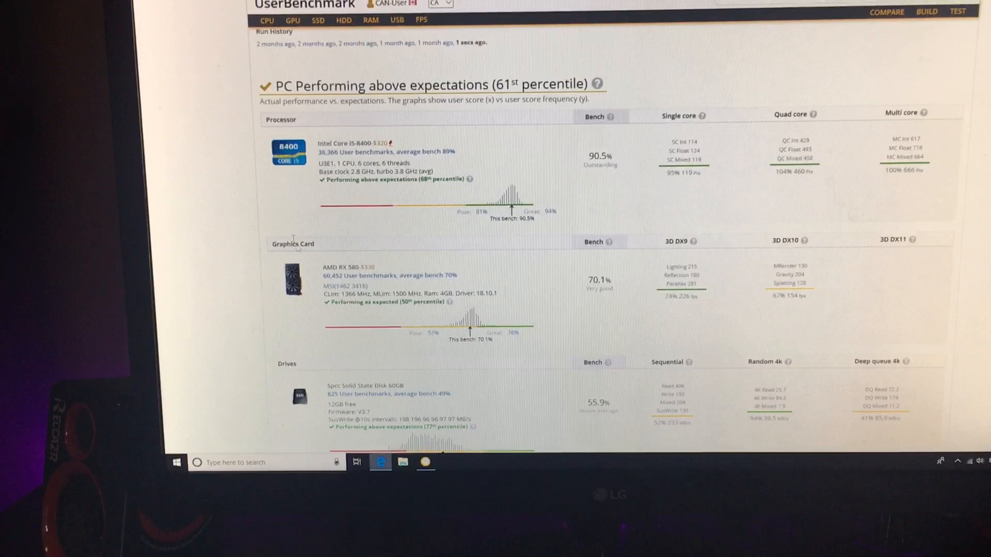
scroll(down, 3)
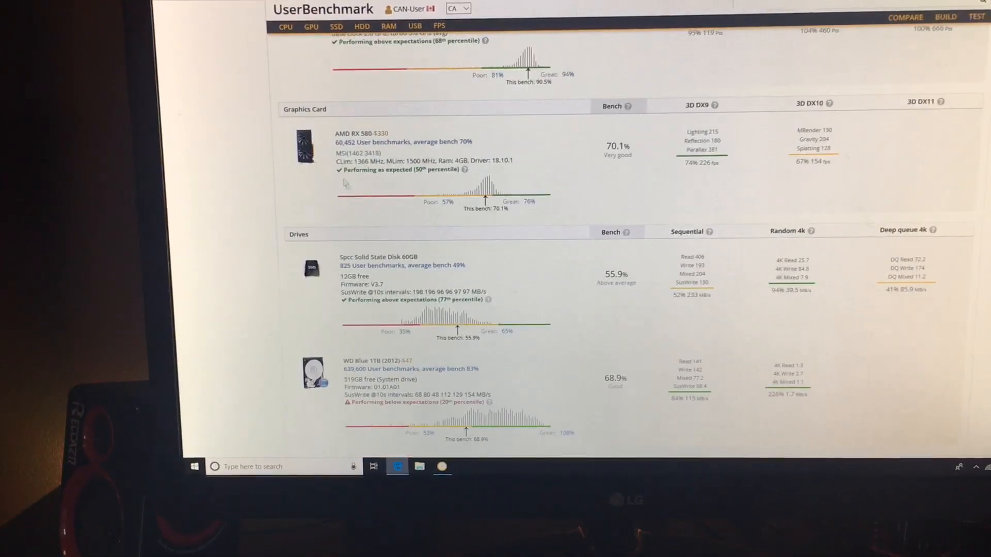
scroll(down, 3)
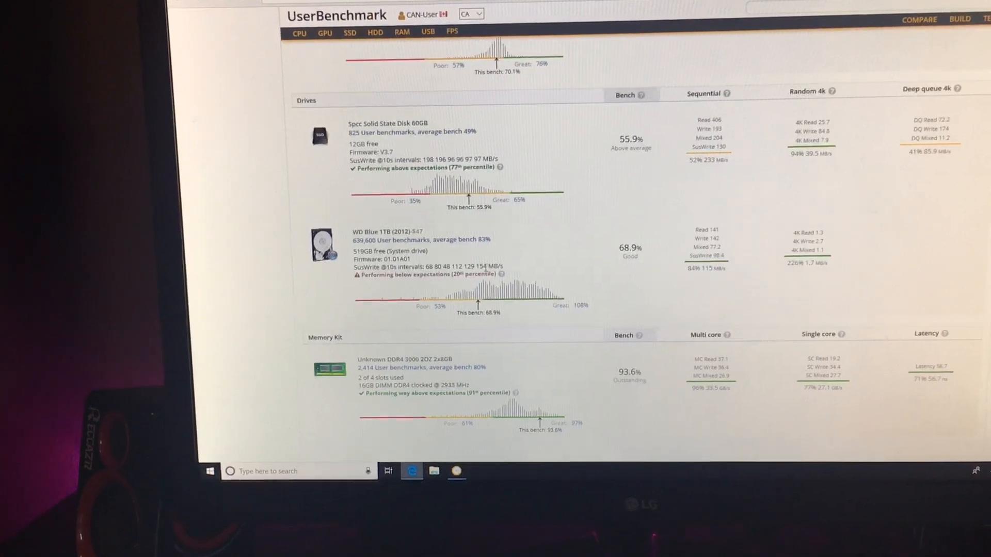
scroll(down, 3)
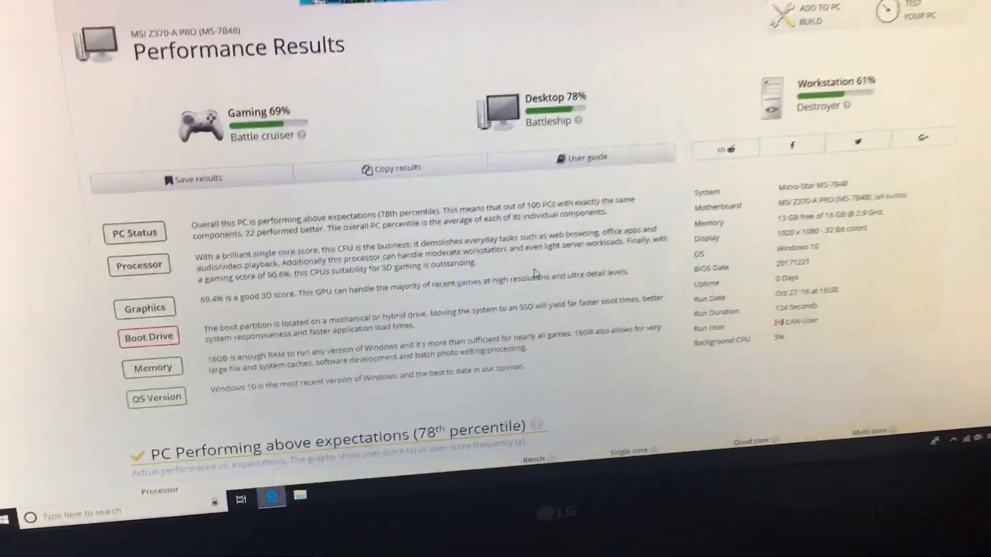
scroll(up, 3)
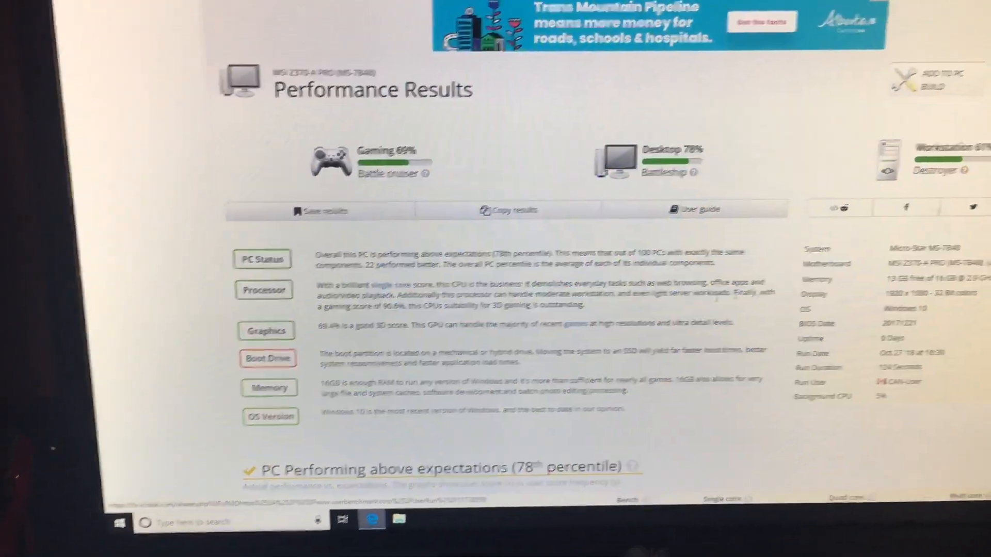
scroll(down, 3)
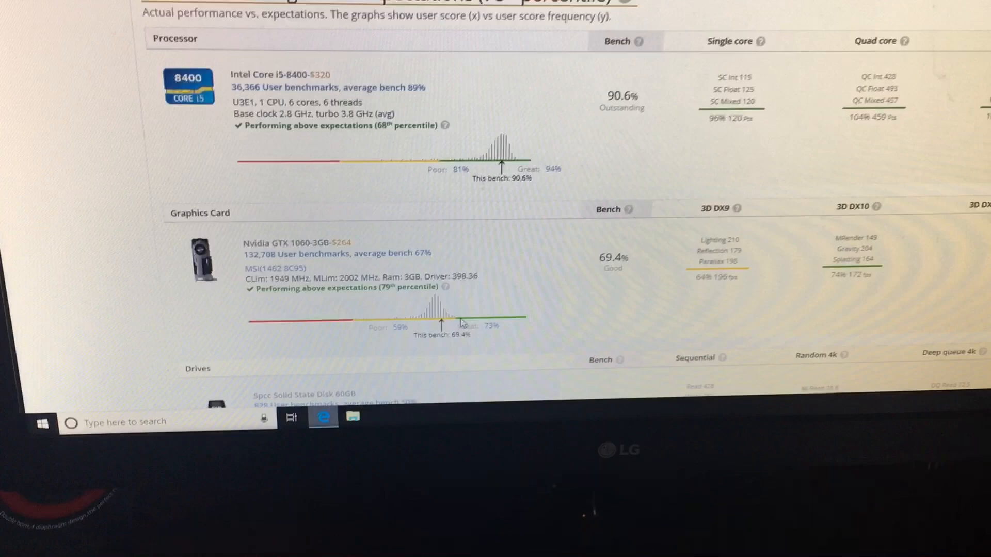
scroll(down, 3)
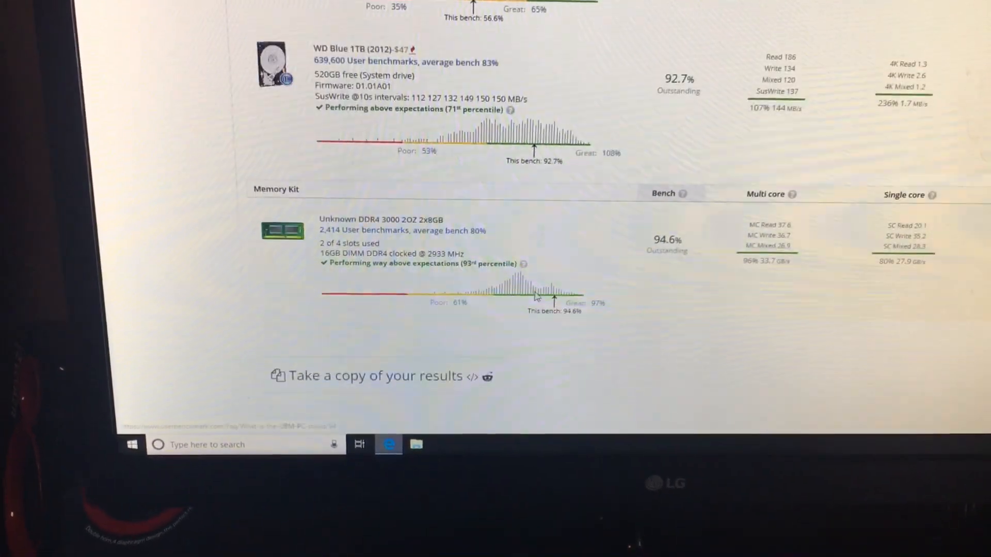
scroll(up, 3)
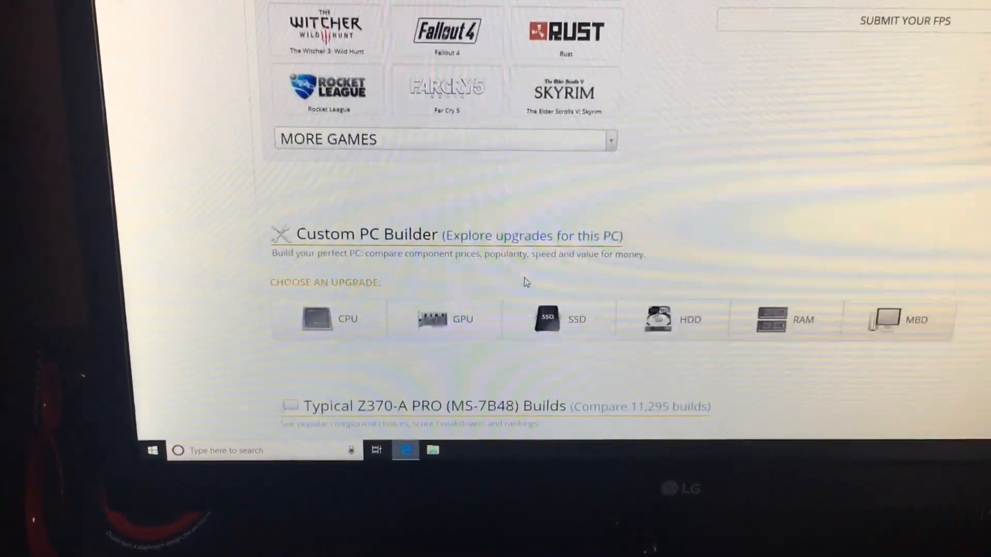